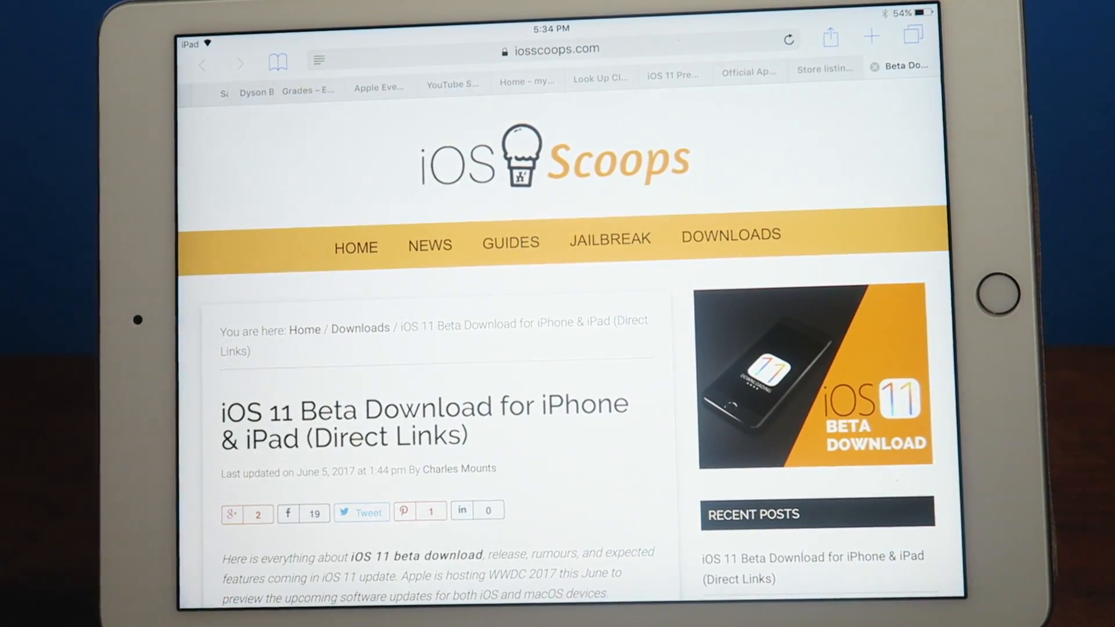
- Scroll the iOS Scoops article and follow the 'iOS 11 Beta Download Profile' button to the Jumpshare page
scroll(down, 3)
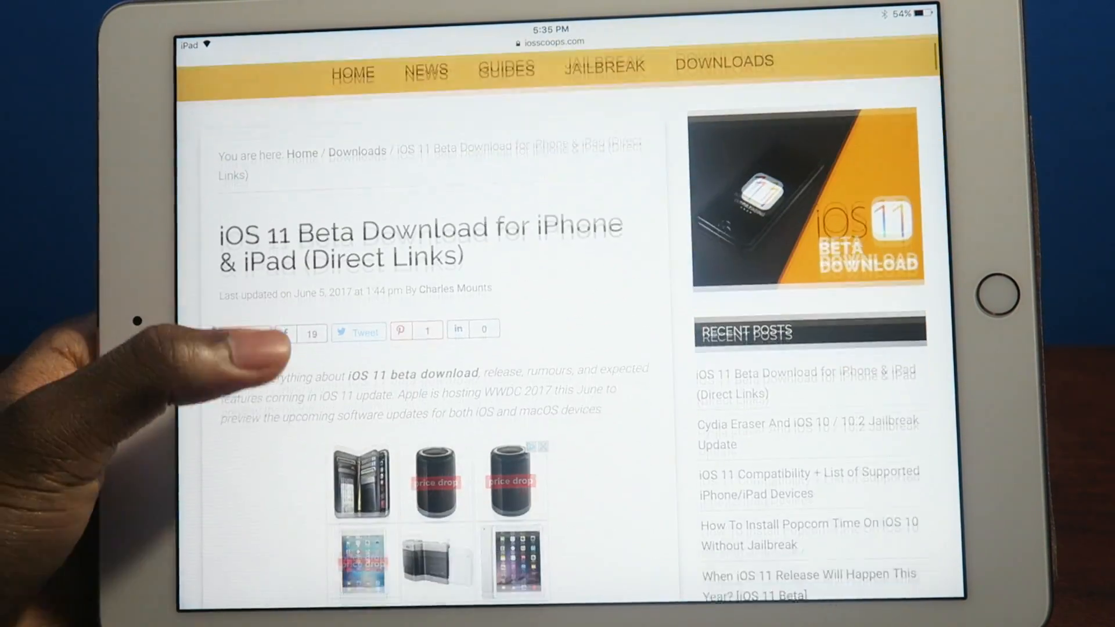
scroll(down, 3)
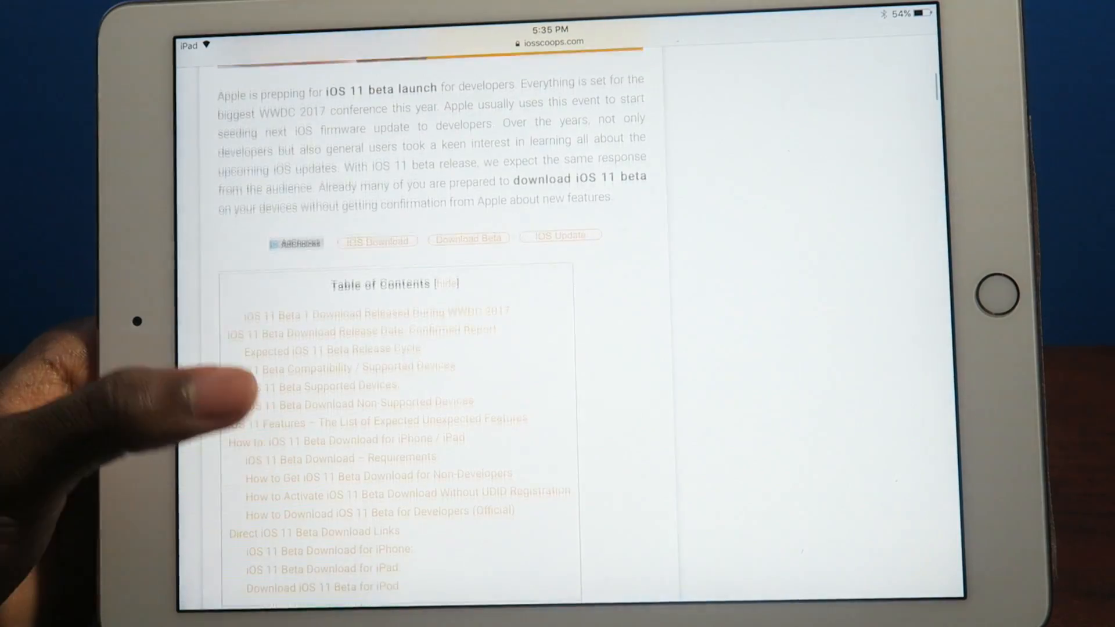
scroll(down, 3)
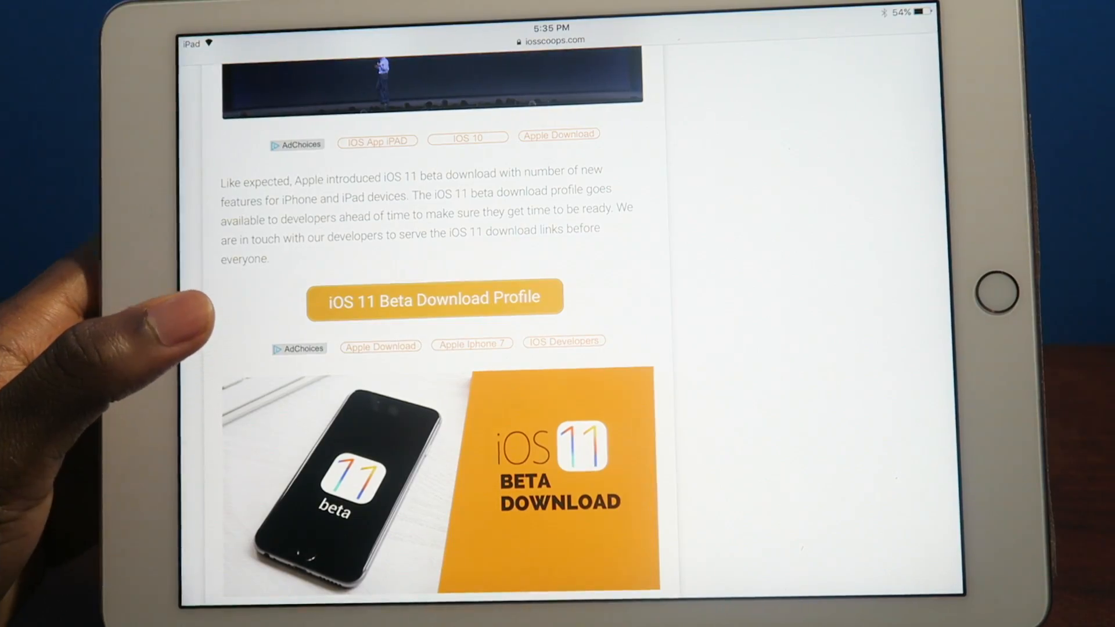
click(432, 297)
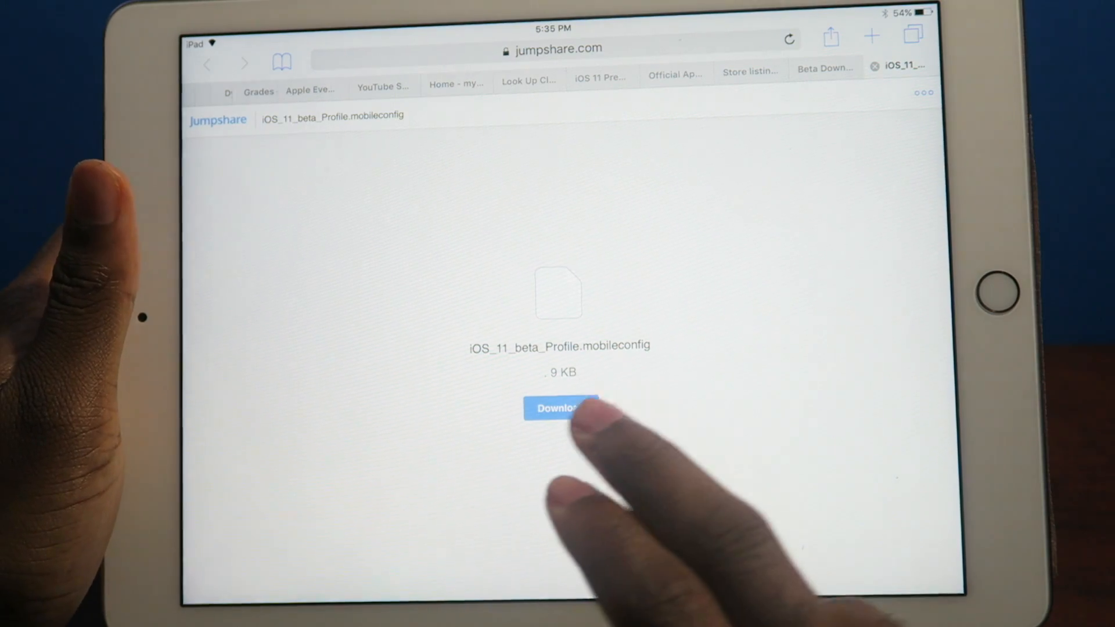
- Download iOS_11_beta_Profile.mobileconfig, install the Beta Software Profile and authorize it with the passcode
click(560, 408)
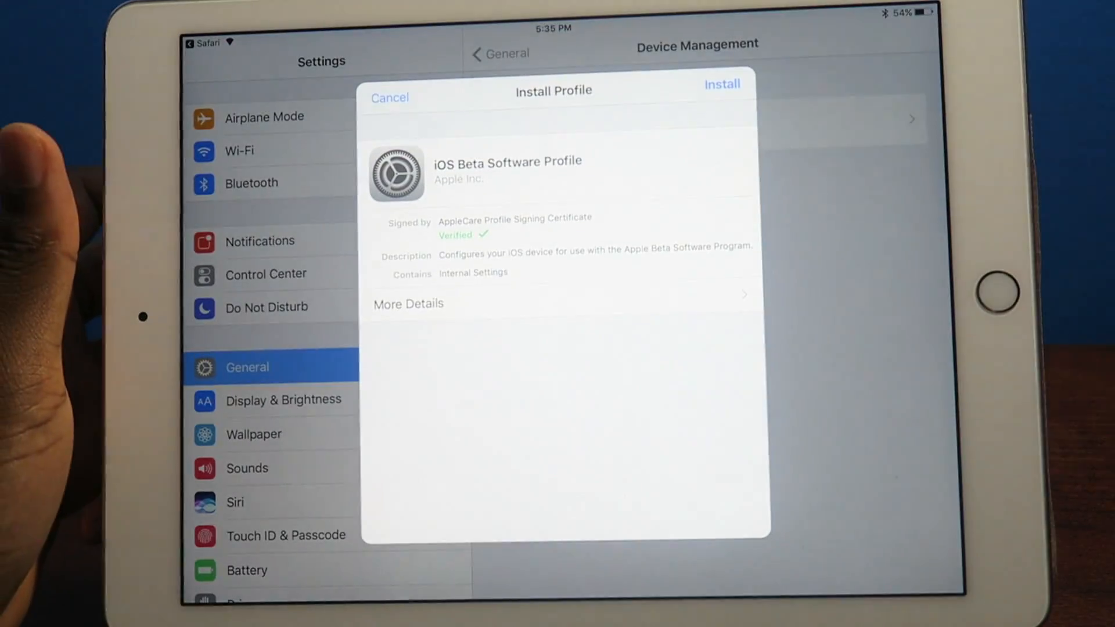
click(722, 83)
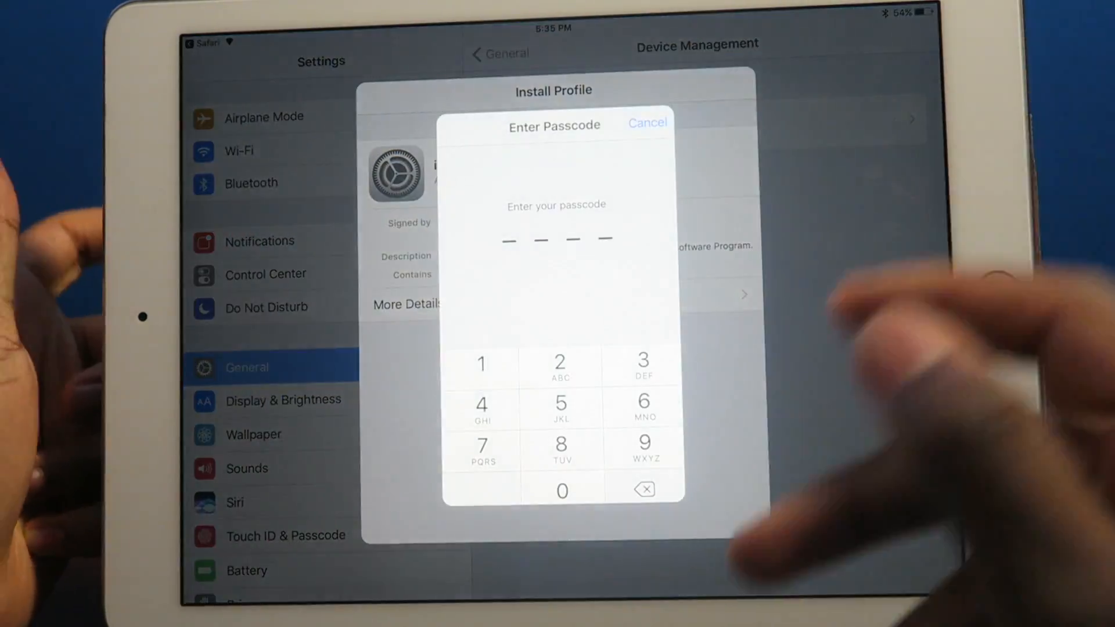
click(646, 122)
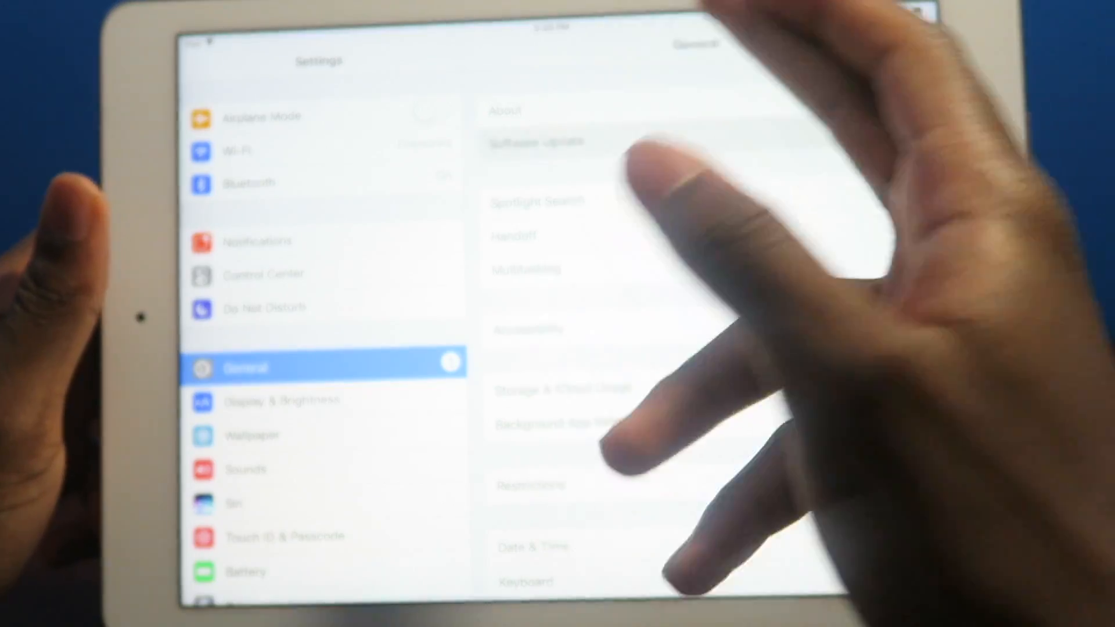
click(537, 142)
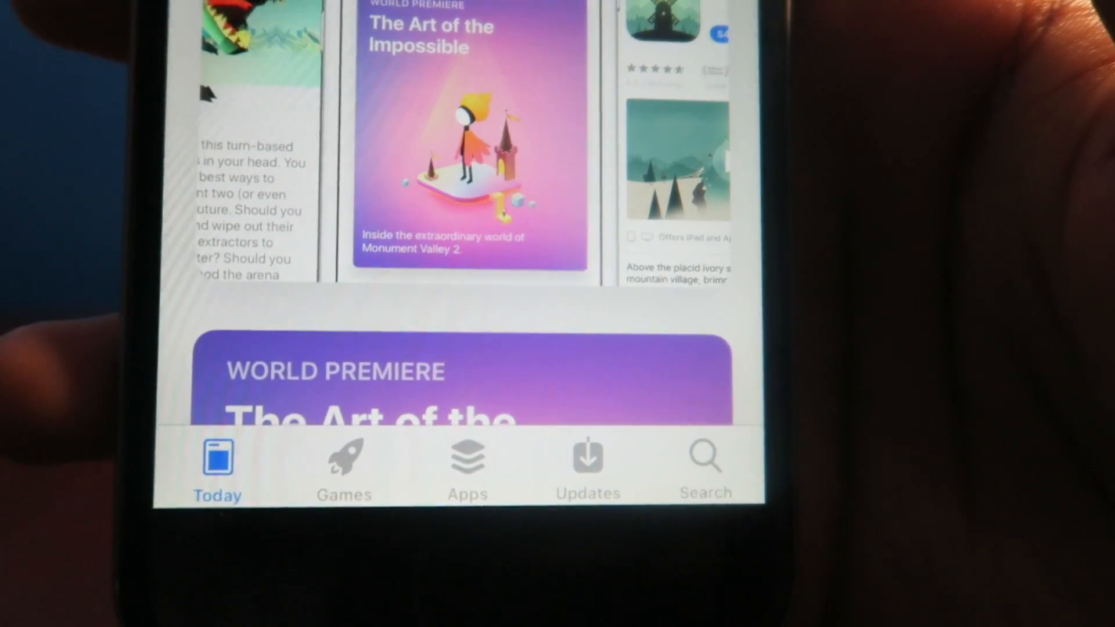
- Browse the App Store's Apps and Games listings, then launch Music with 4PM In Calabasas playing
click(580, 409)
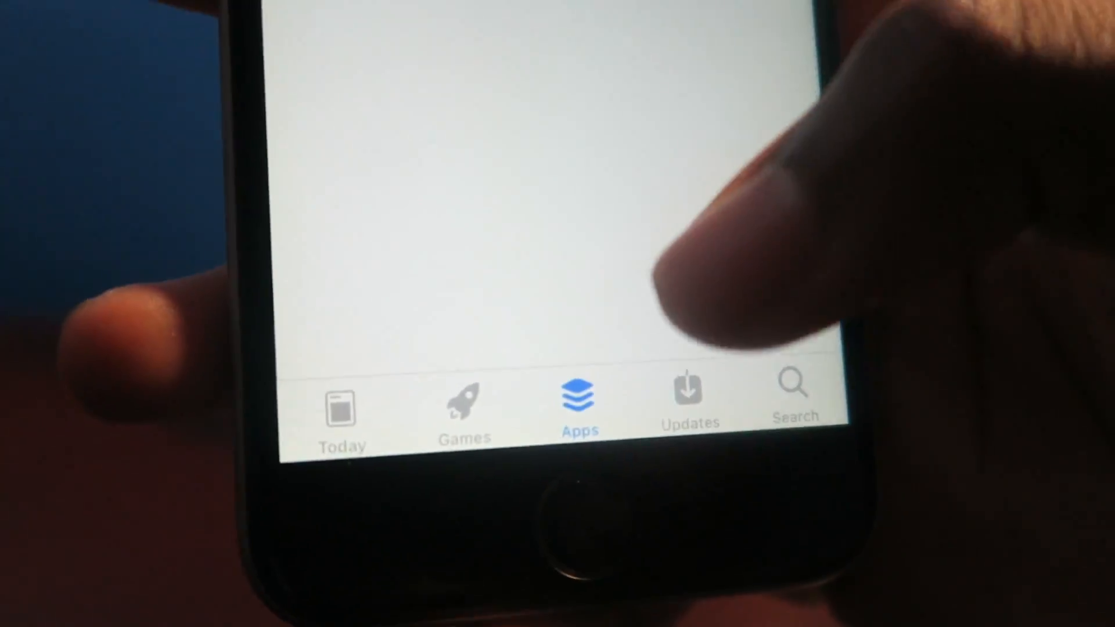
click(465, 405)
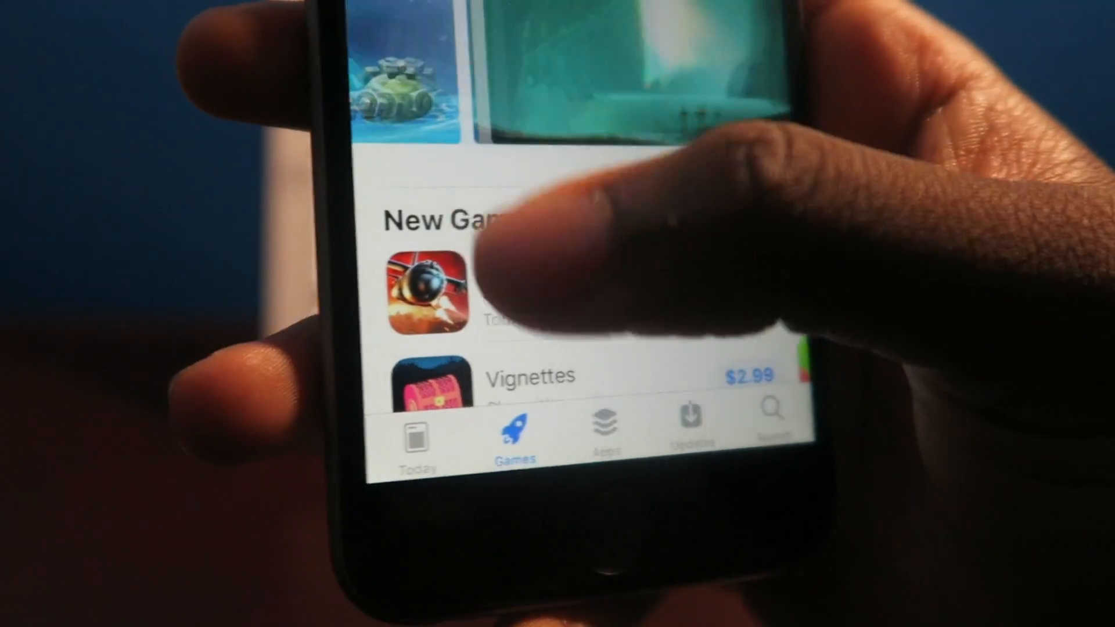
scroll(down, 3)
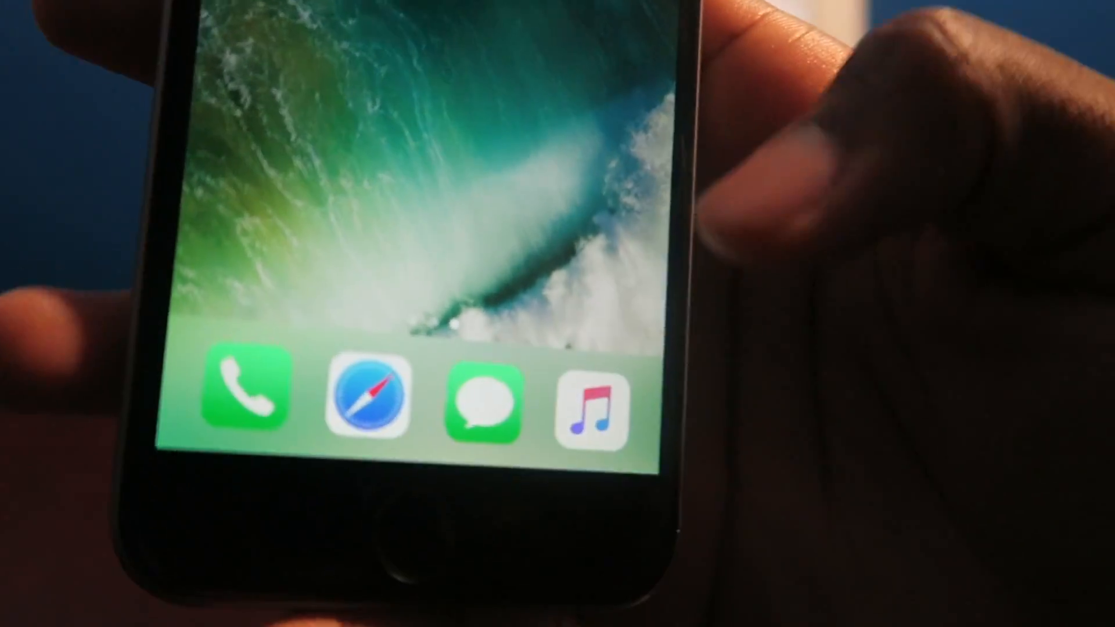
click(590, 395)
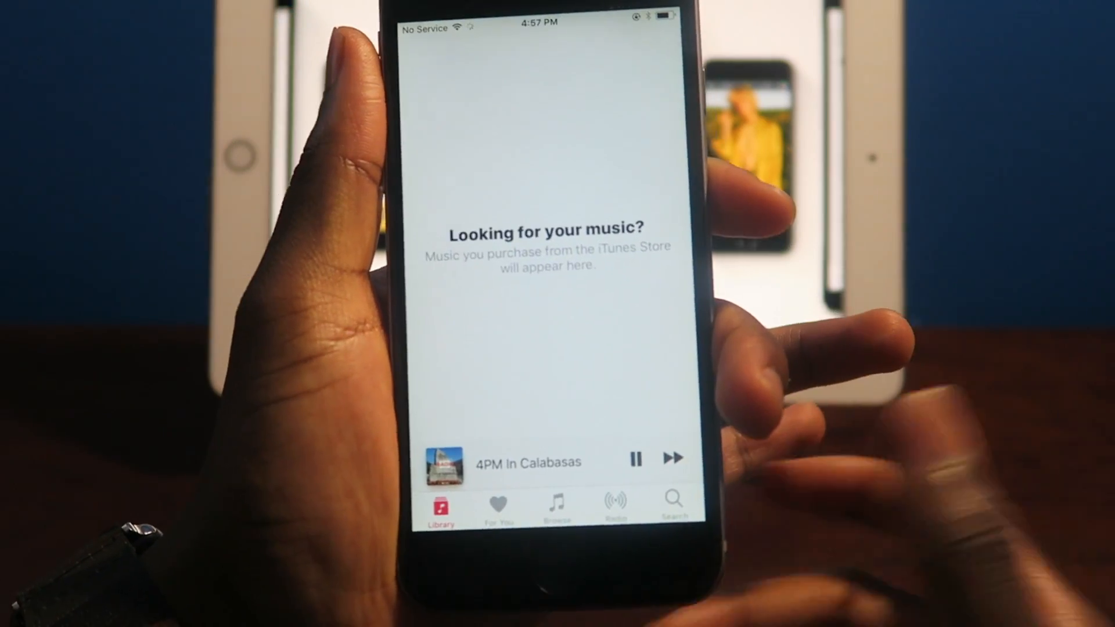
- Exit Music to the home screen page holding the Files and Podcasts apps
click(545, 459)
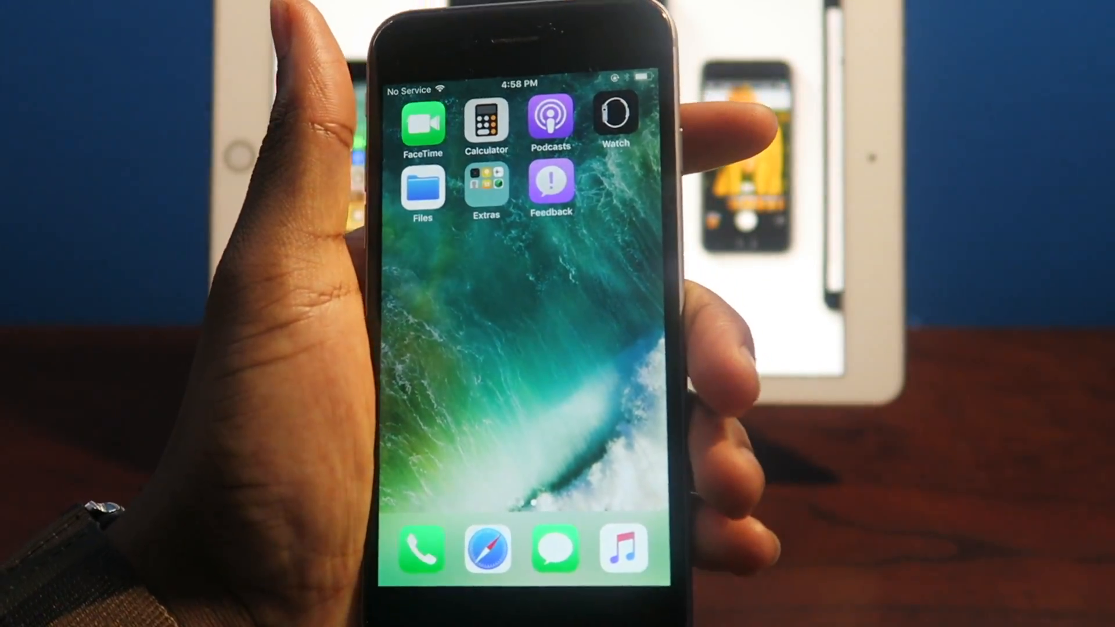
click(423, 187)
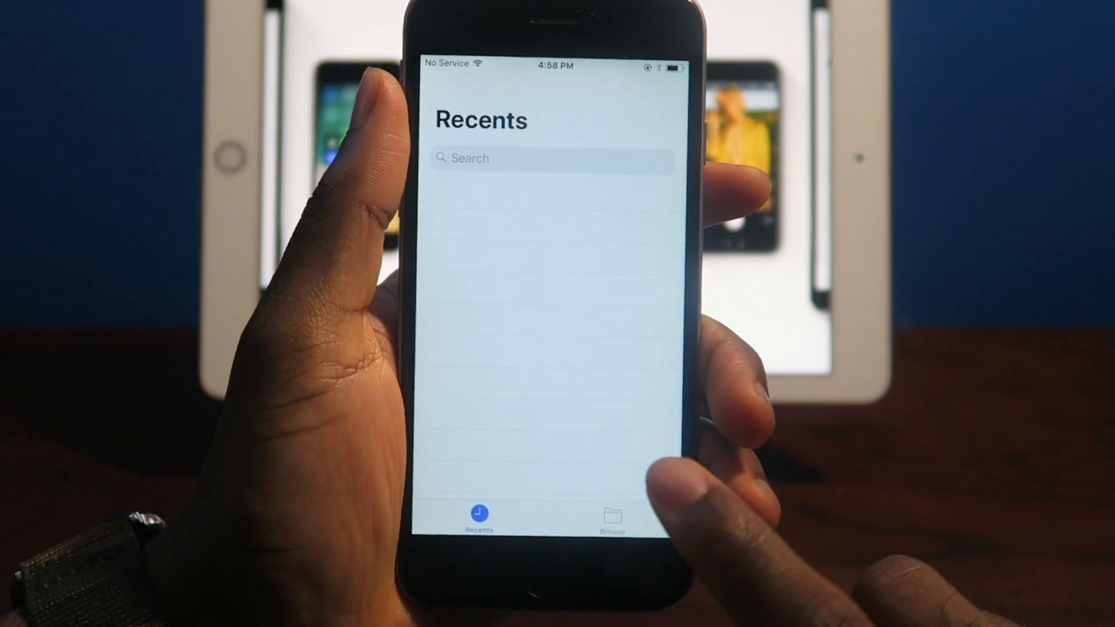
click(612, 515)
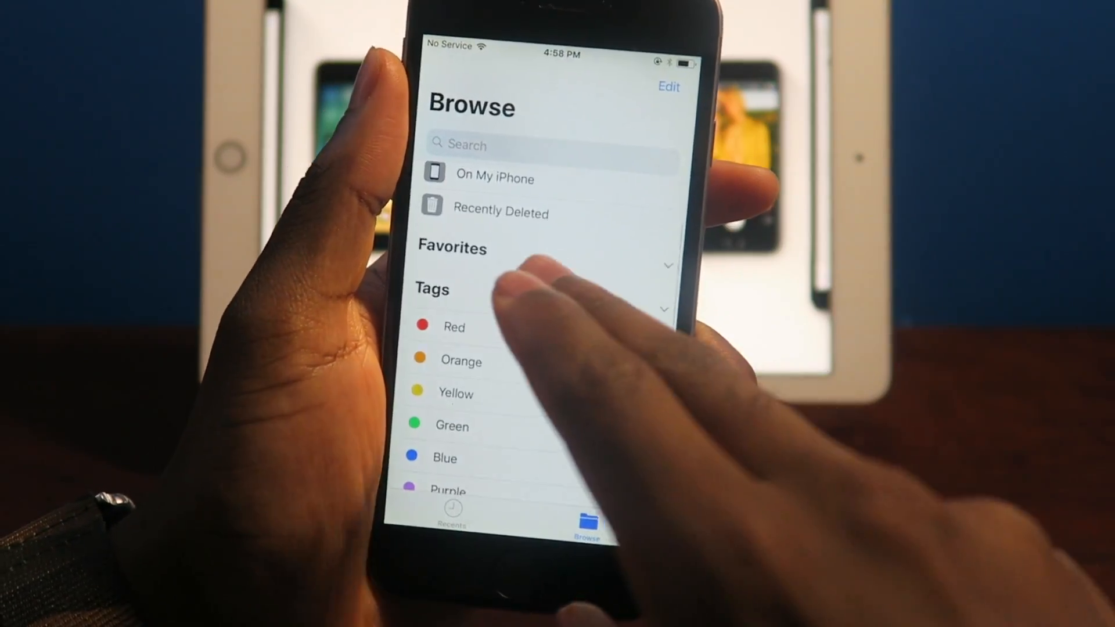
scroll(down, 3)
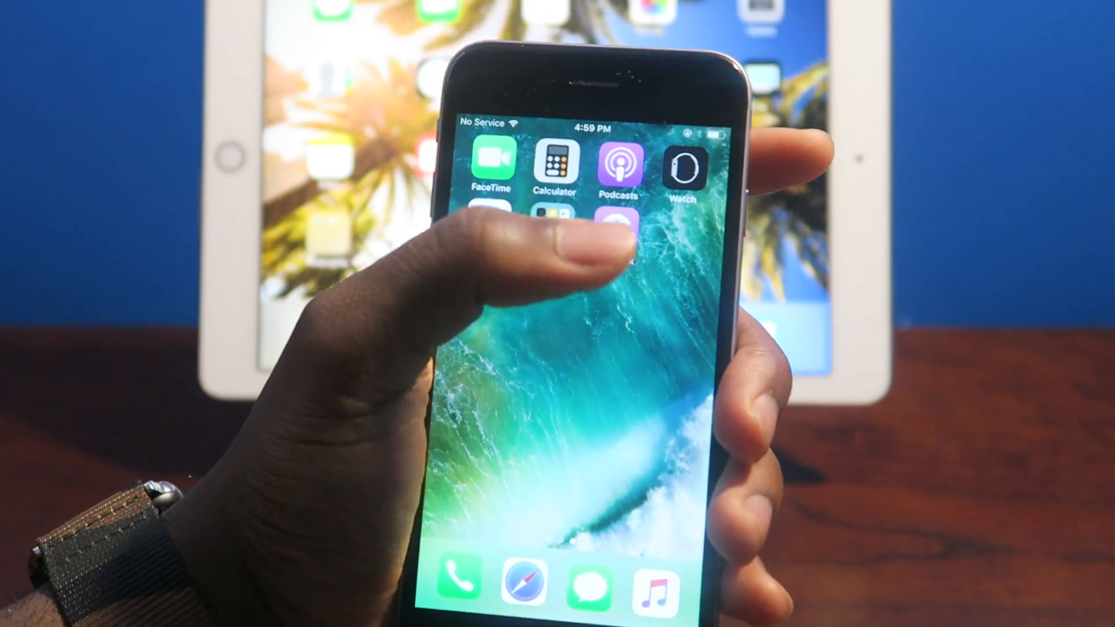
- Bring up Control Center, use the playback and wireless modules, then expand the brightness slider
click(617, 221)
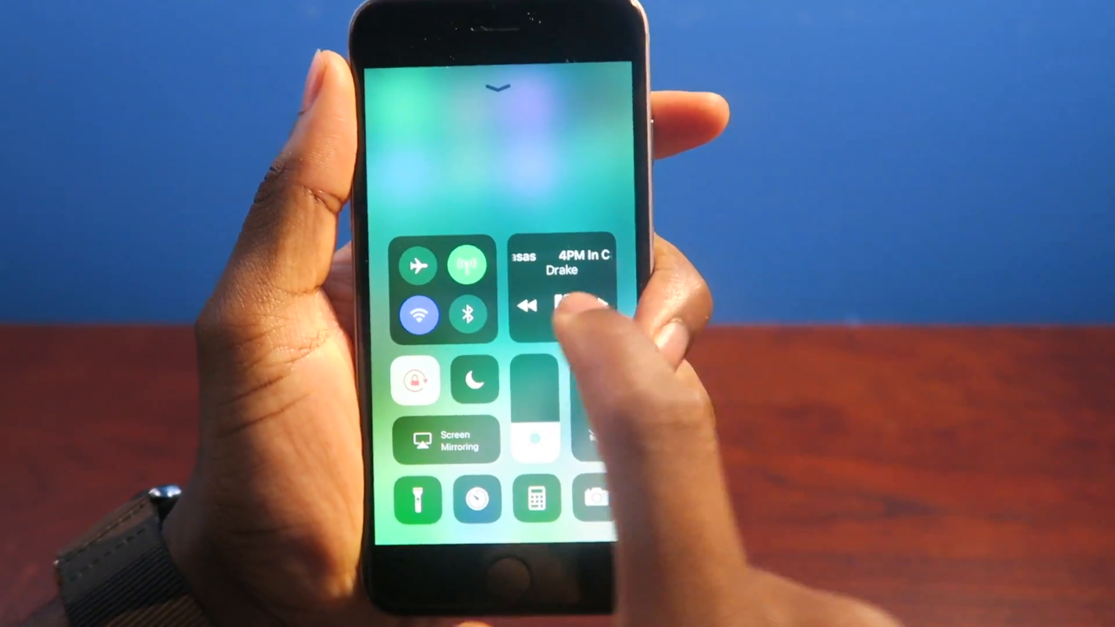
click(563, 298)
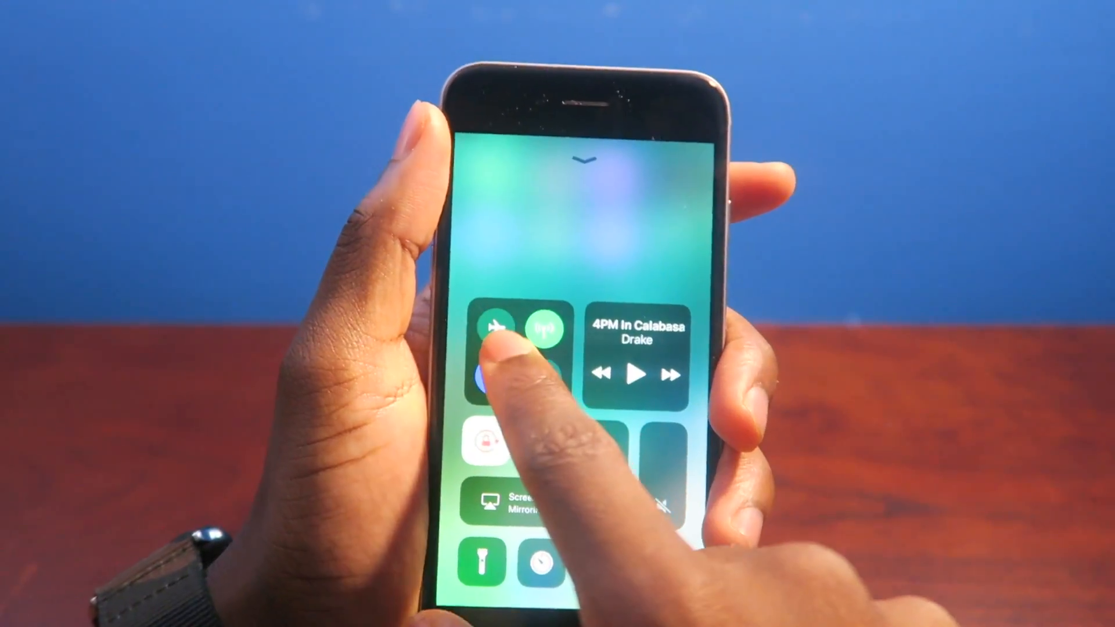
click(495, 329)
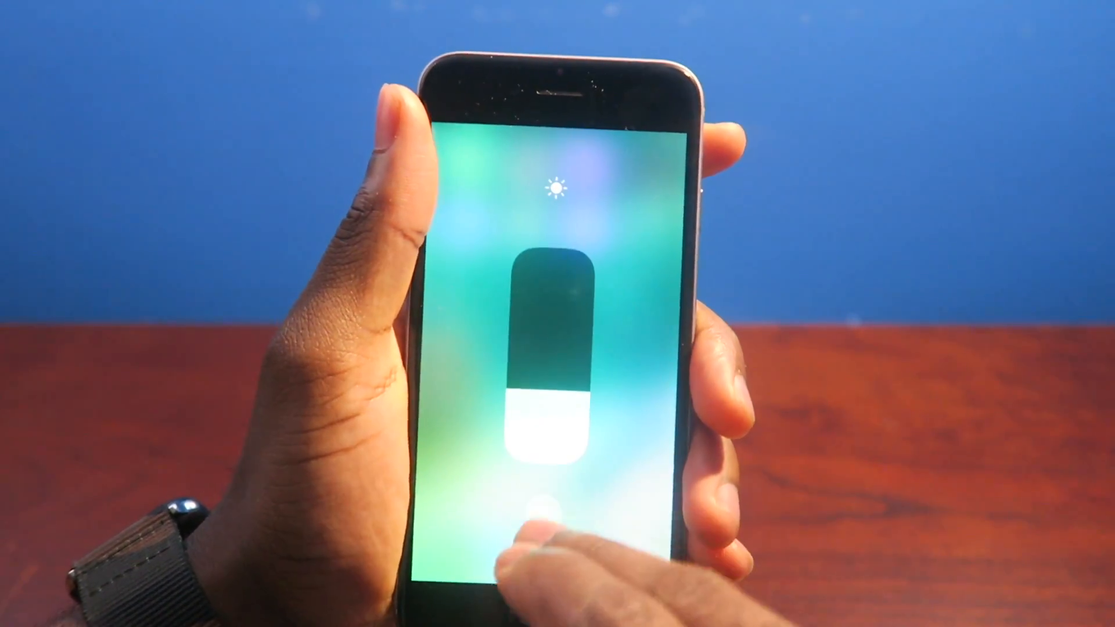
click(532, 498)
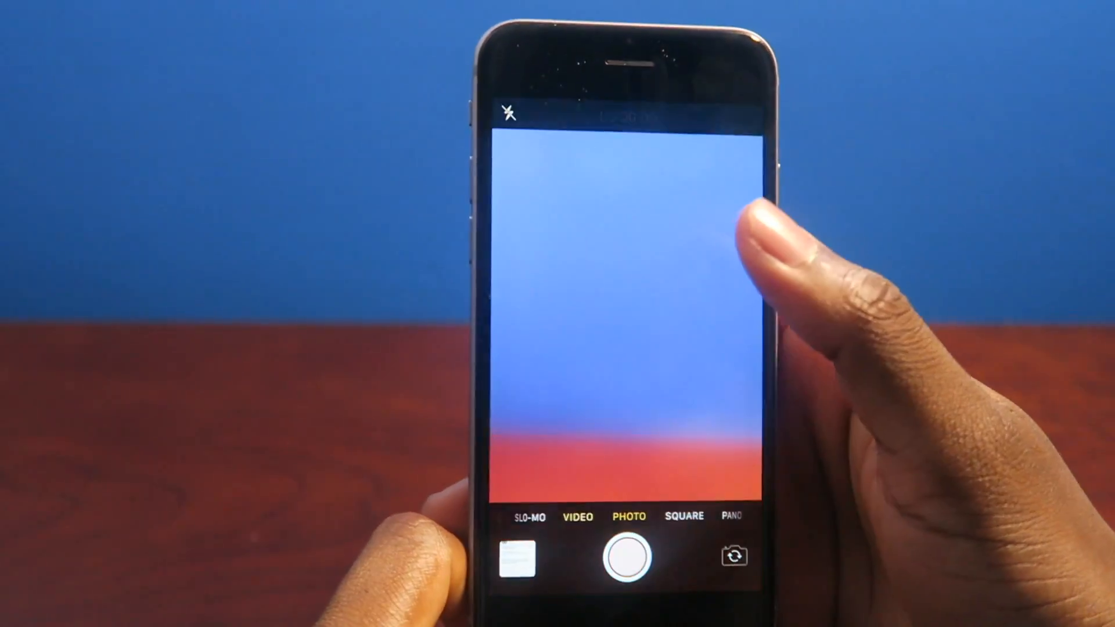
- In Settings > Camera > Record Video, choose a video recording resolution
click(619, 320)
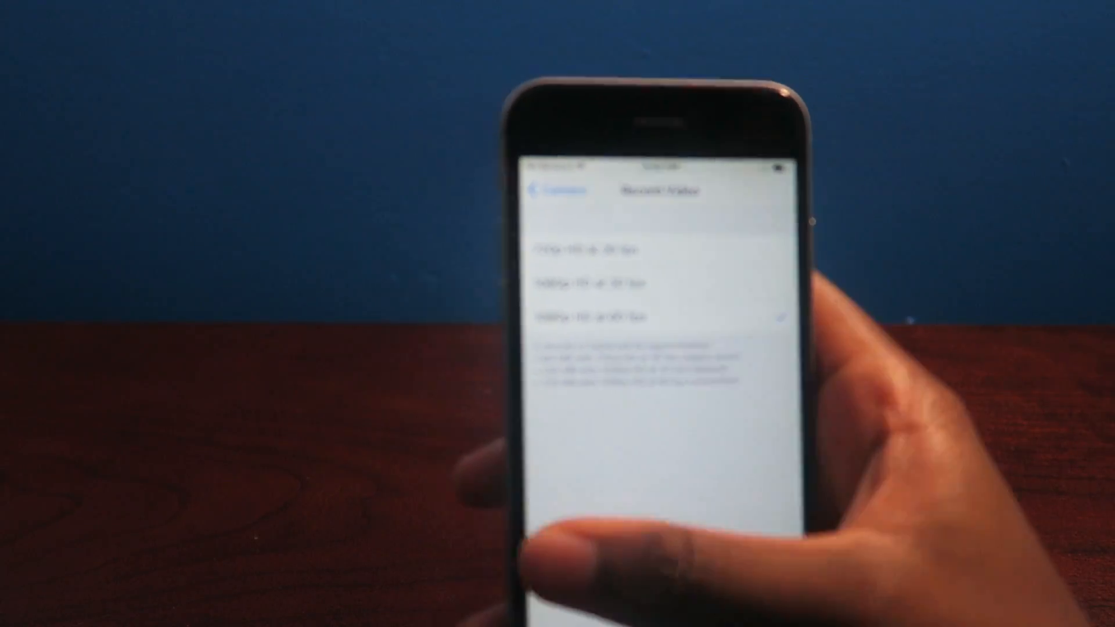
click(555, 190)
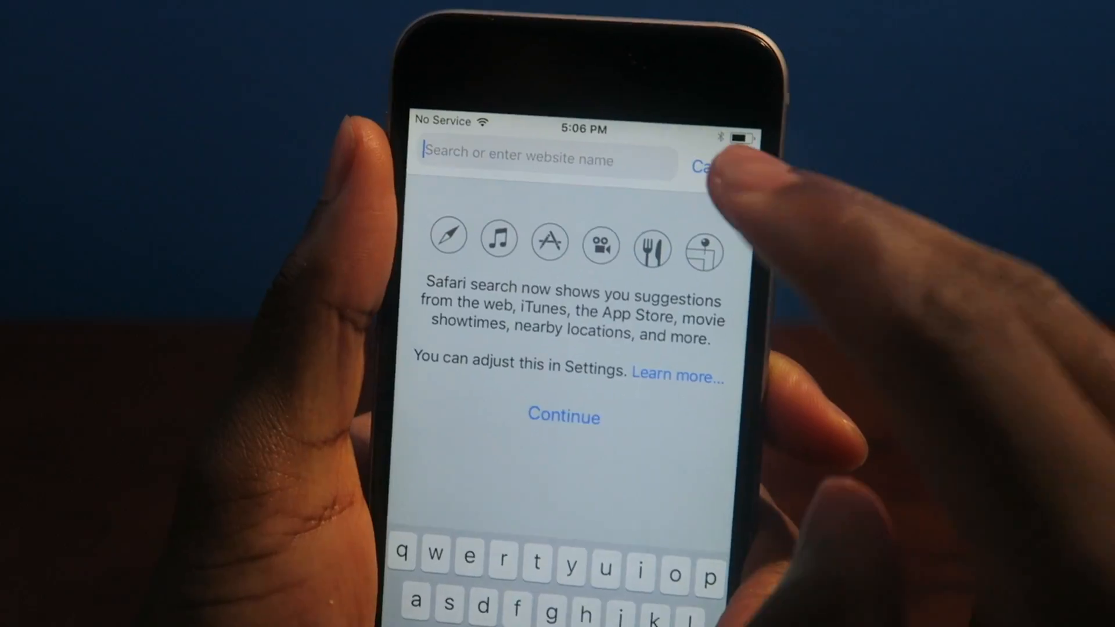
- Dismiss Safari's suggestions notice and search for 'simplypps' from the favourites page
click(563, 416)
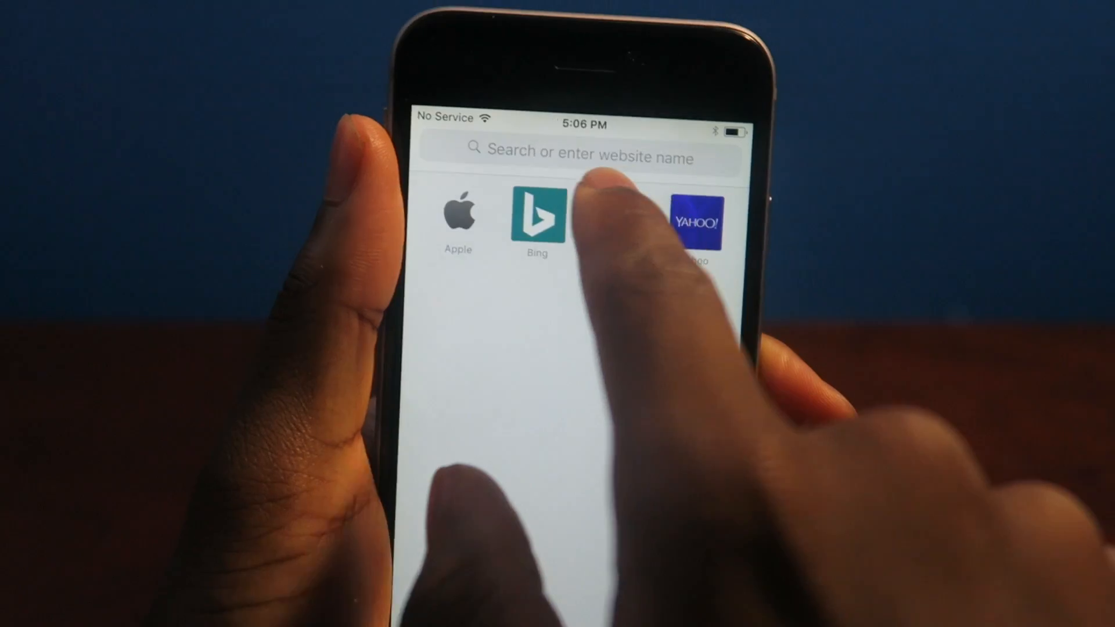
text(simplypps)
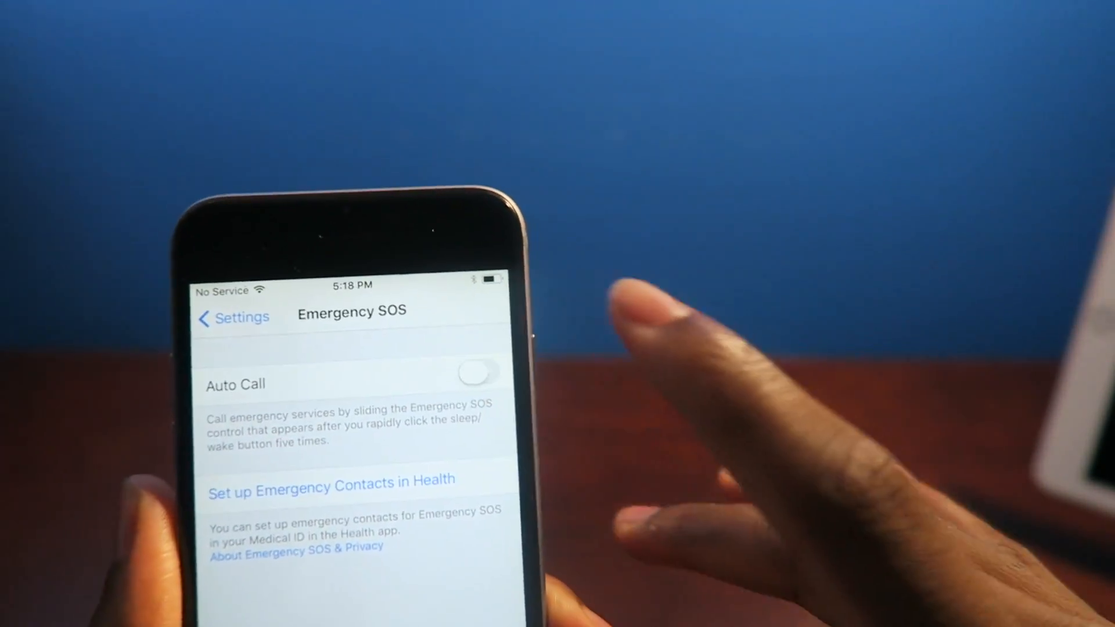
- Go back from Emergency SOS to the main Settings list near Cellular and Notifications
click(479, 372)
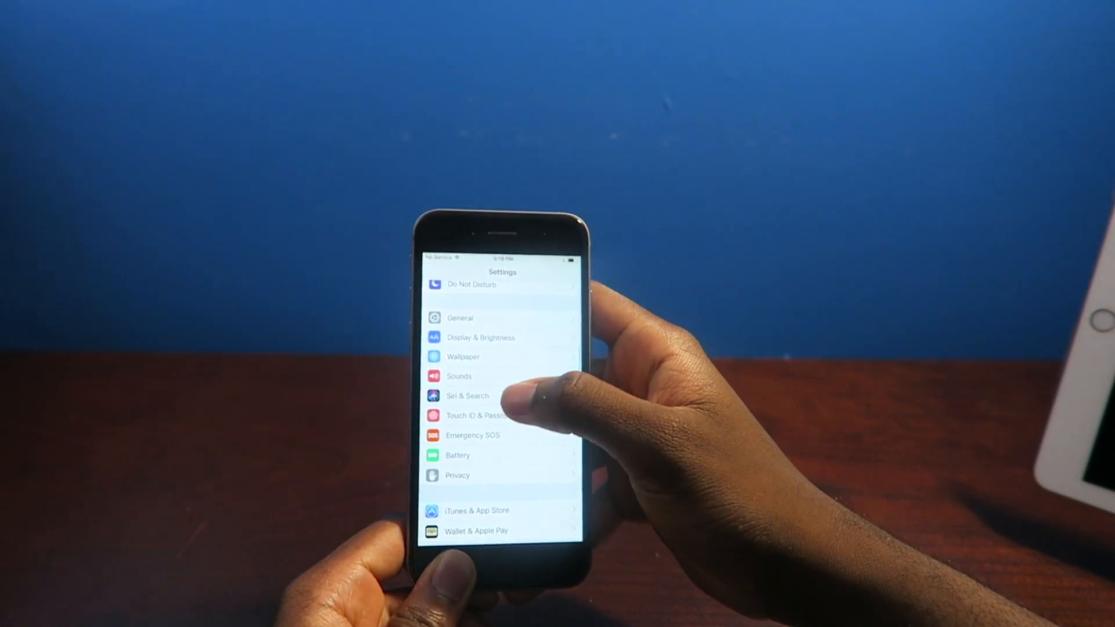
click(467, 395)
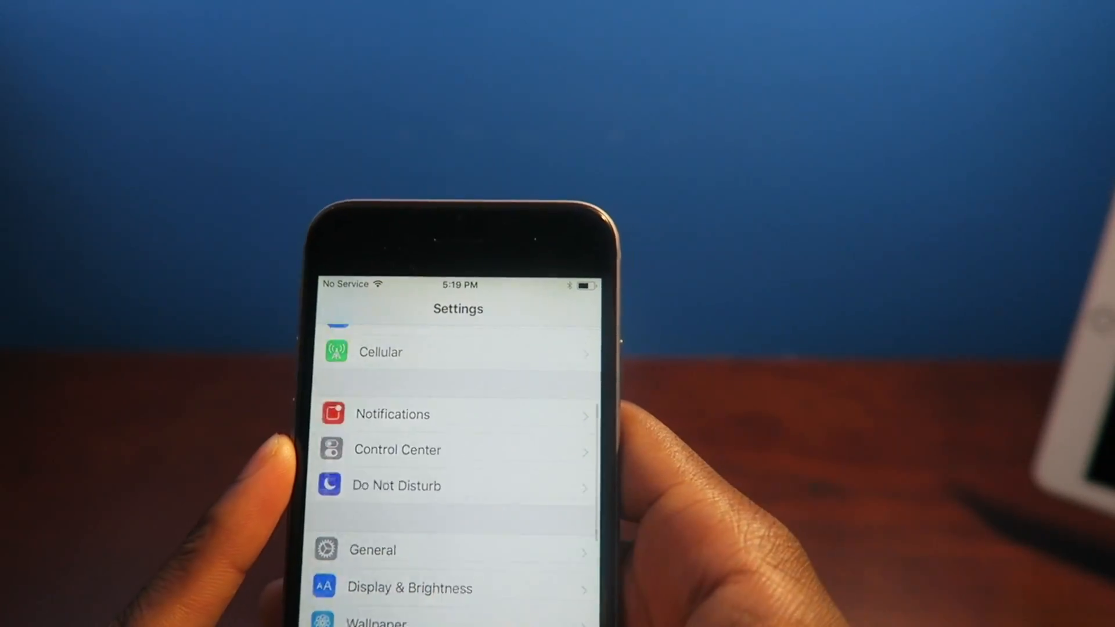
- Back out of Display & Brightness in Settings and return to the home screen
key(home)
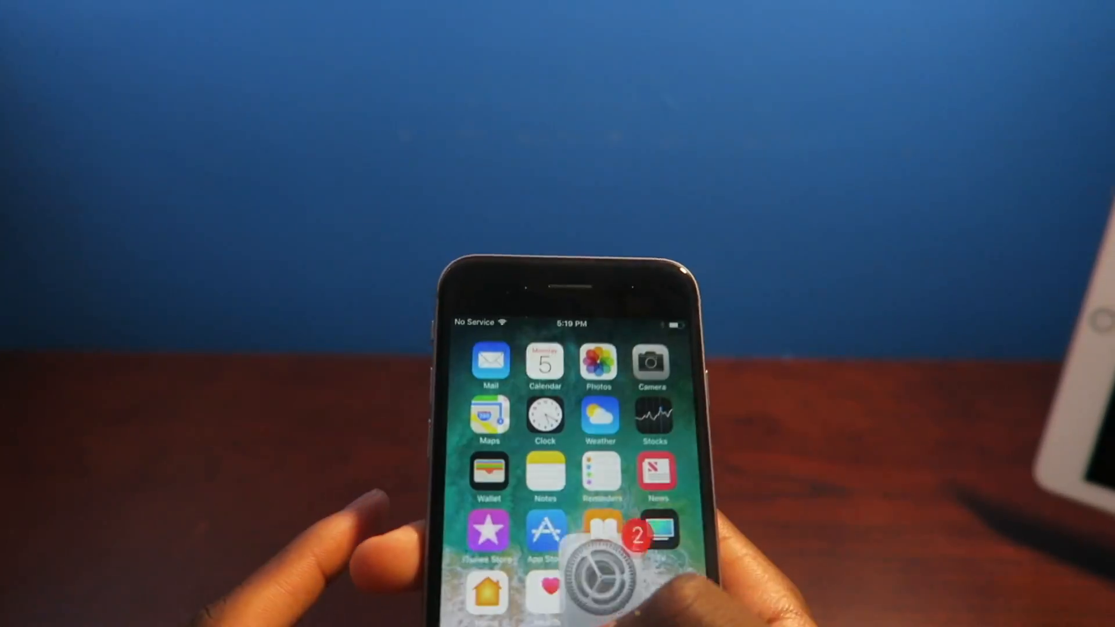
scroll(left, 3)
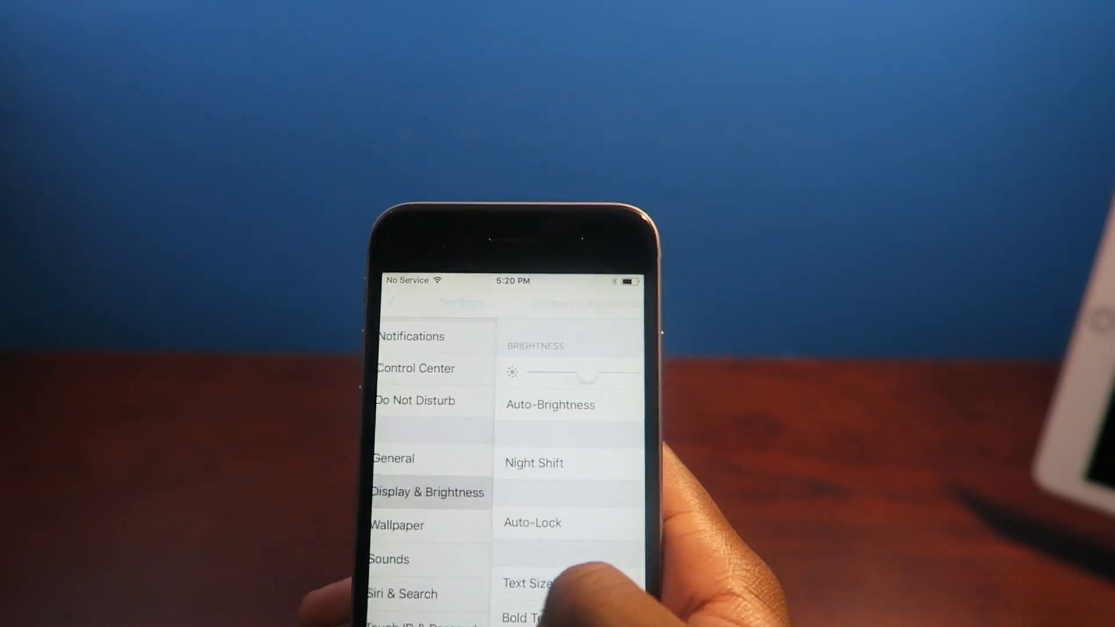
click(394, 301)
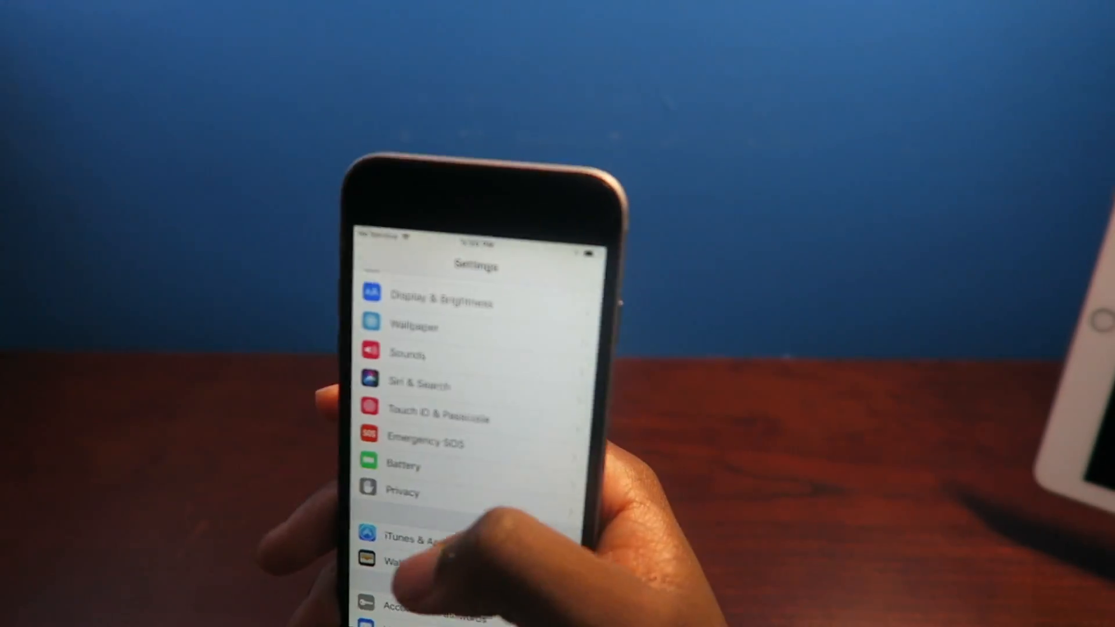
scroll(up, 3)
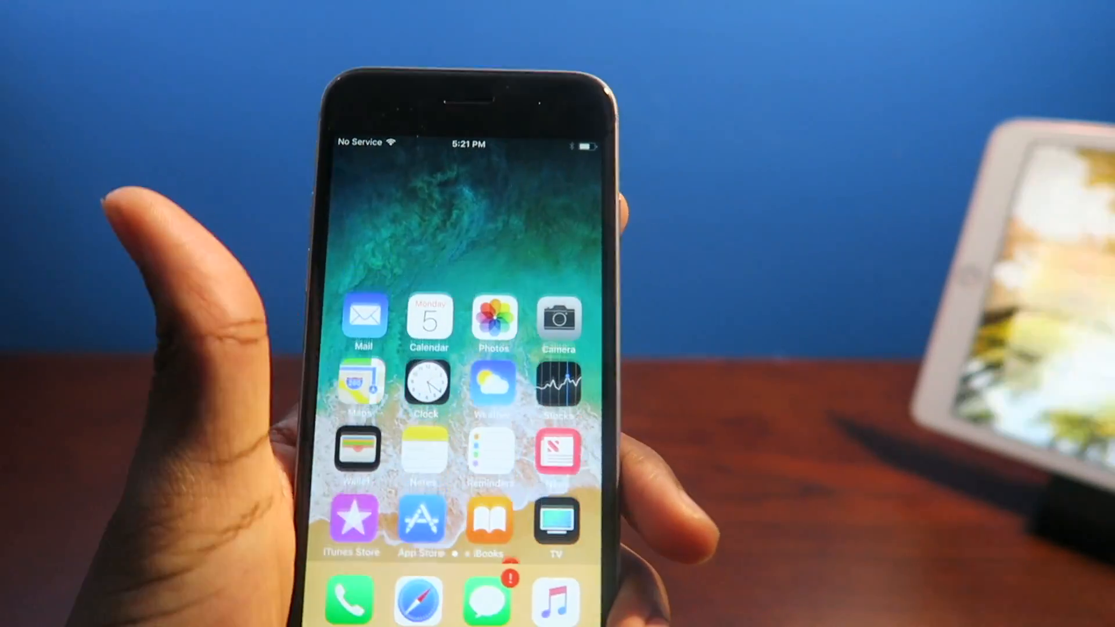
- Swipe across the home screen pages to the Today view with news, weather and maps widgets
scroll(left, 3)
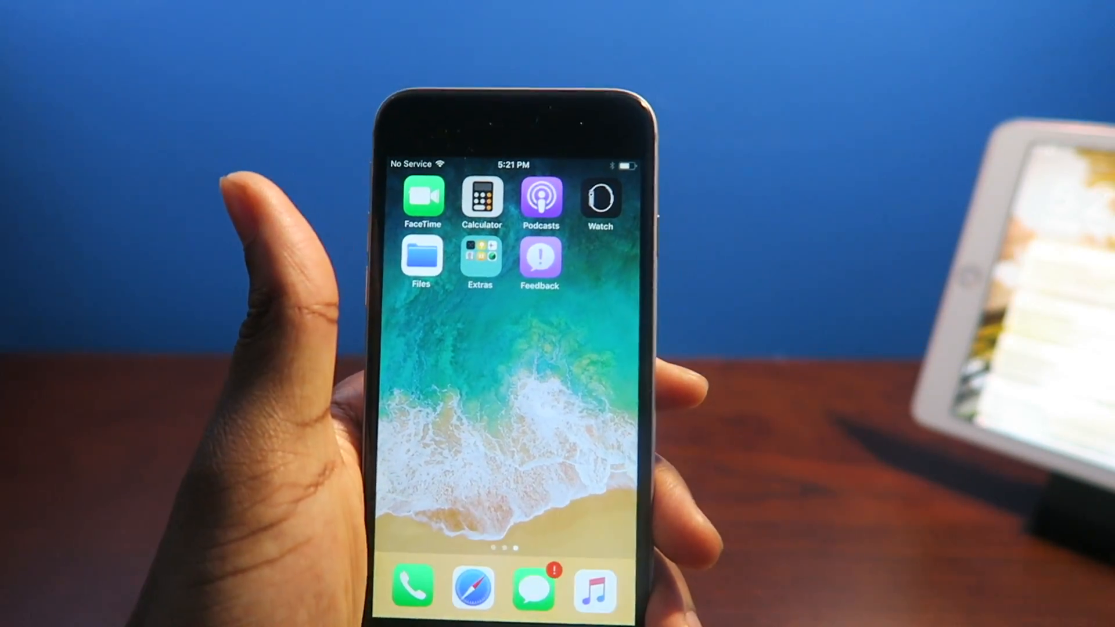
scroll(left, 3)
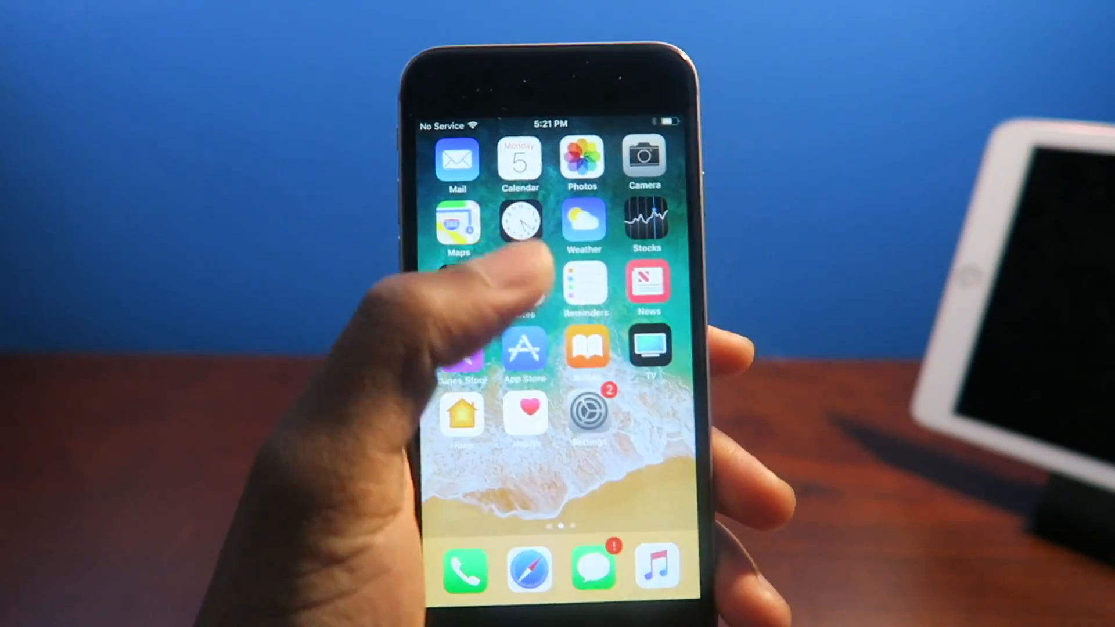
scroll(right, 3)
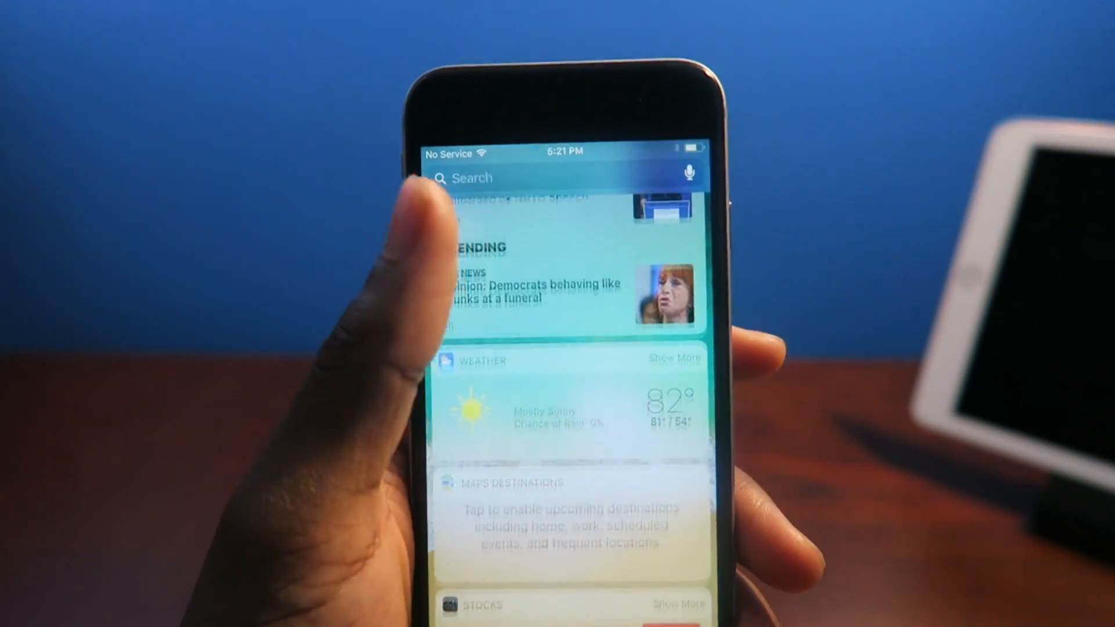
scroll(down, 3)
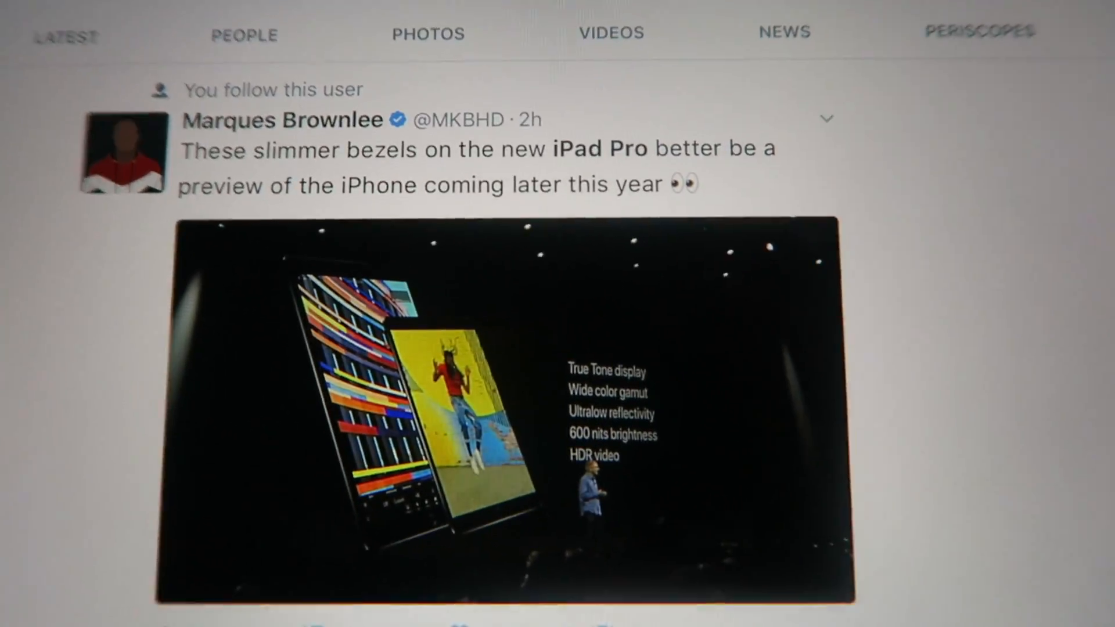
scroll(down, 3)
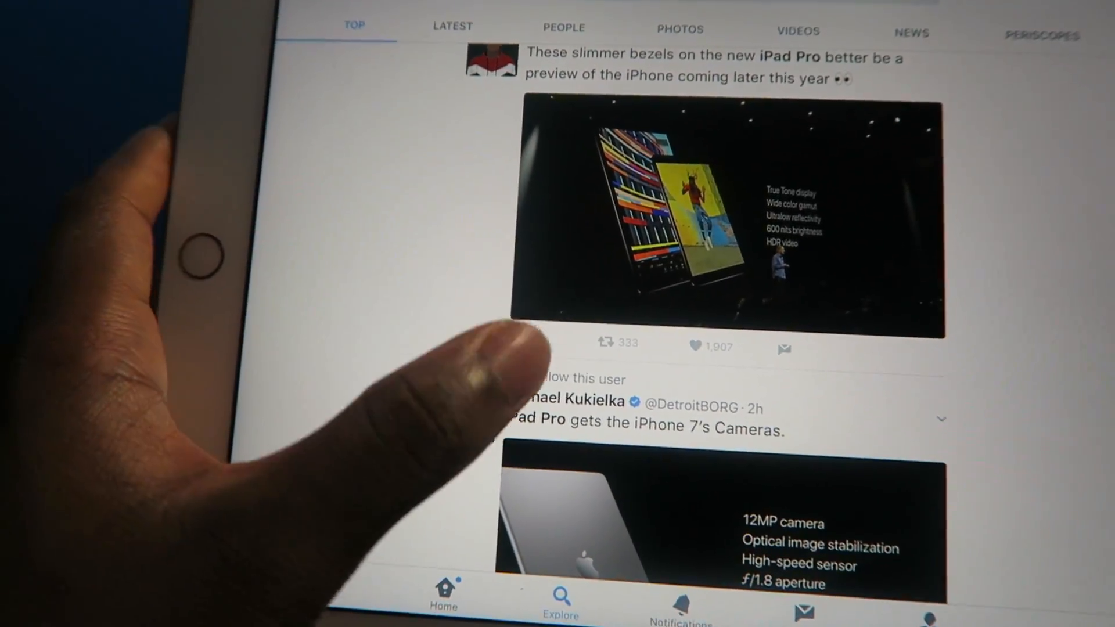